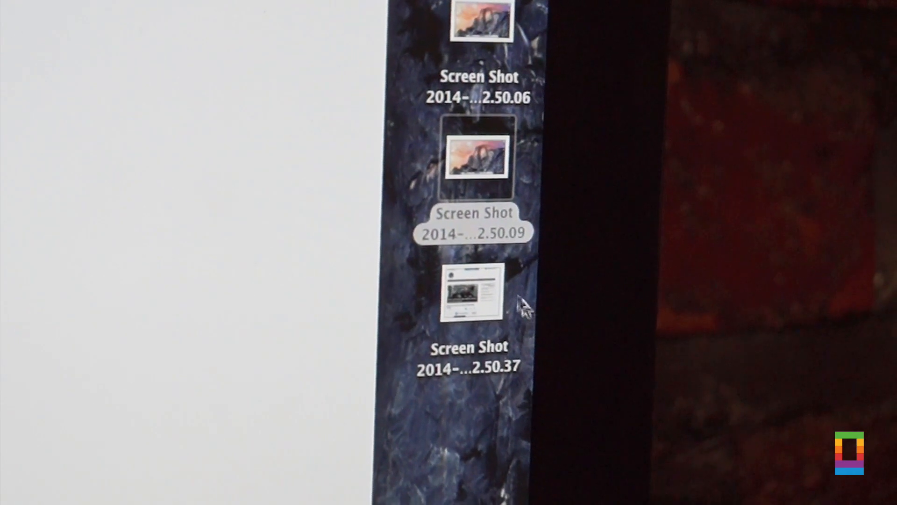
Select and open the last screenshot, Screen Shot 2014-…2.50.37, on the desktop.
left_click(470, 294)
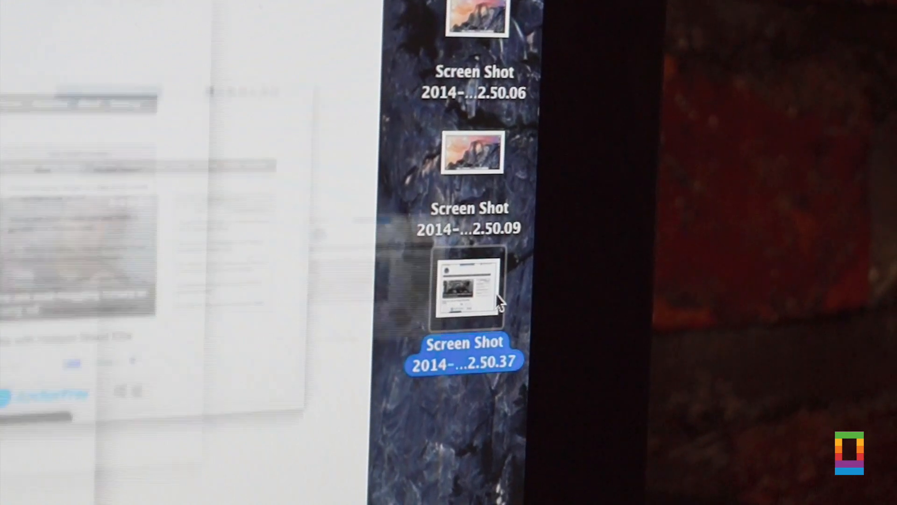
double_click(470, 290)
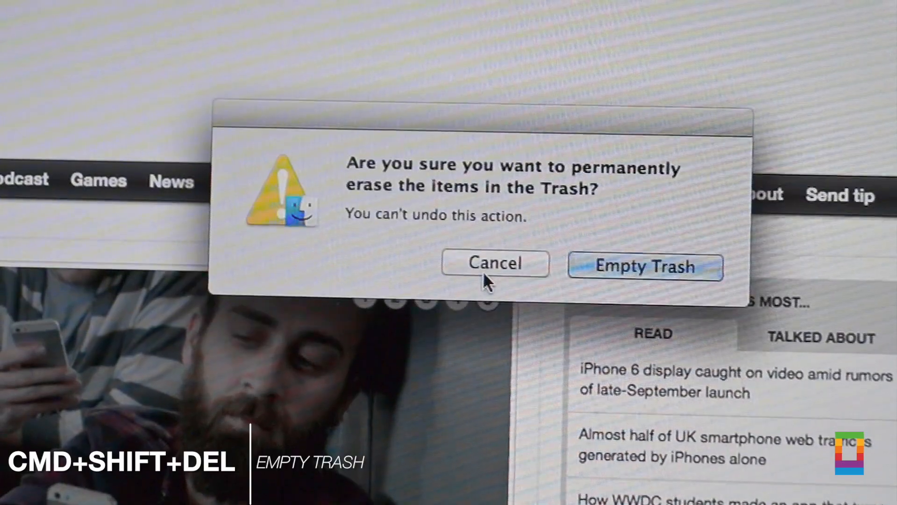
left_click(644, 266)
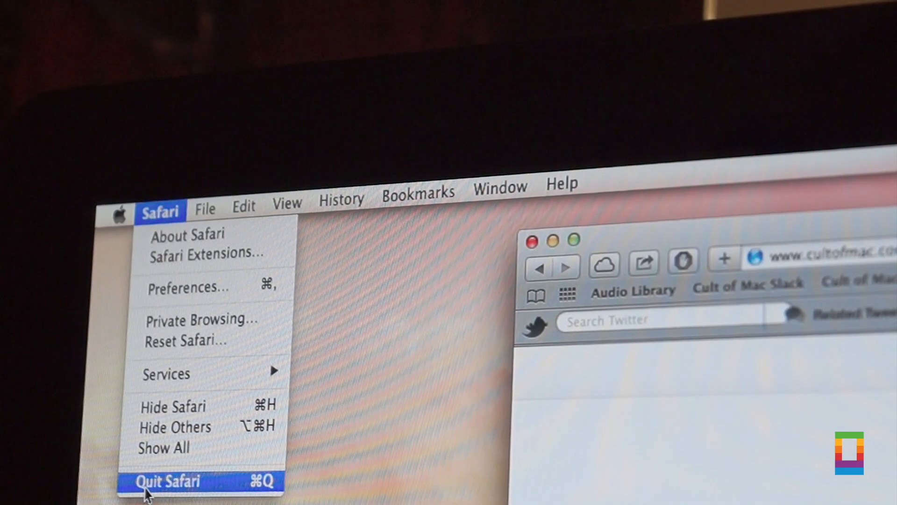
Quit Safari, leaving only the desktop.
left_click(168, 491)
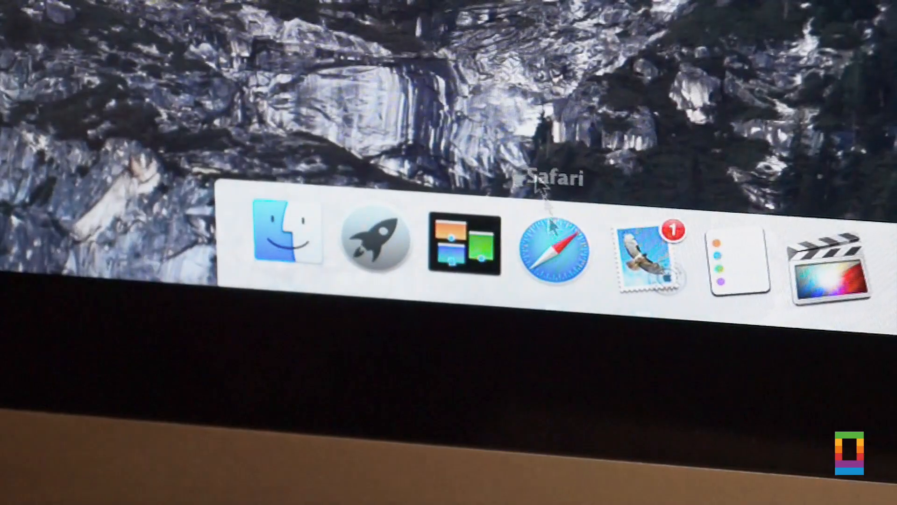
Relaunch Safari from the Dock and press Cmd+T for a new tab.
left_click(556, 254)
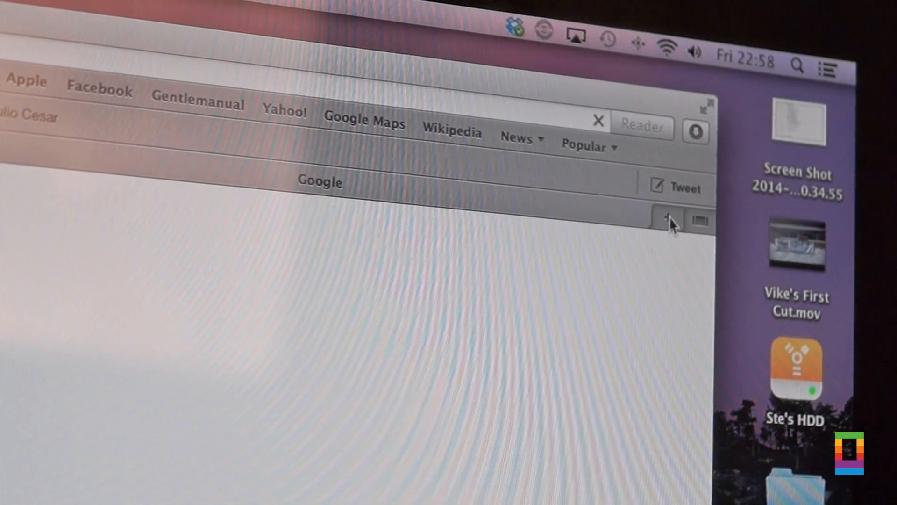
key("cmd+t")
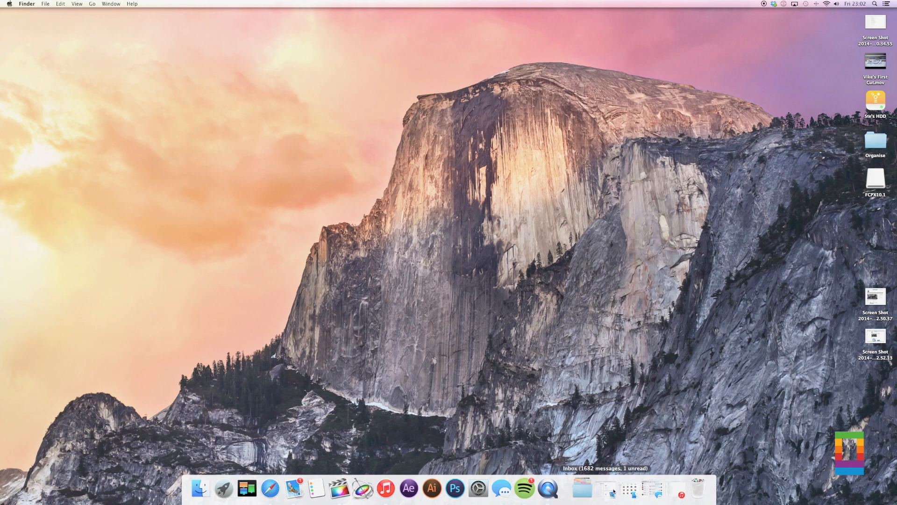
Launch System Preferences from its Dock icon.
left_click(479, 489)
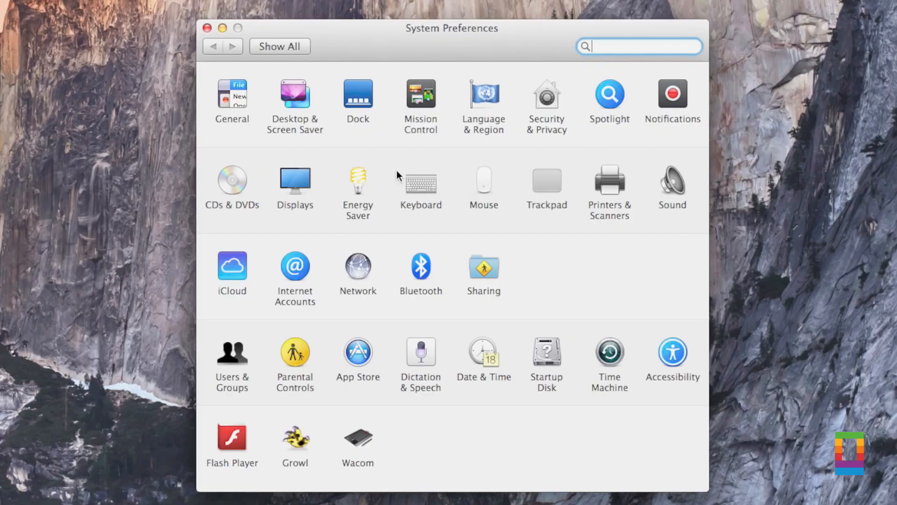
In Keyboard > Shortcuts, select App Shortcuts and begin adding a new app shortcut.
left_click(421, 181)
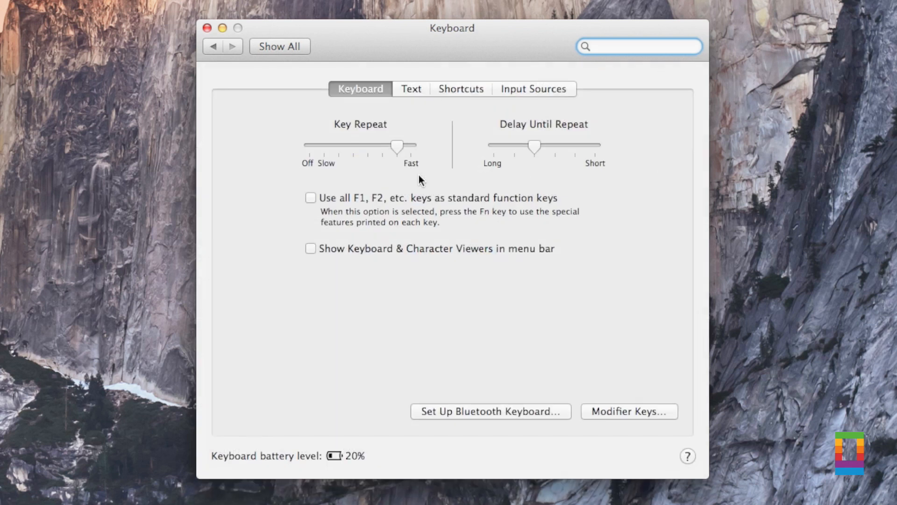
left_click(461, 89)
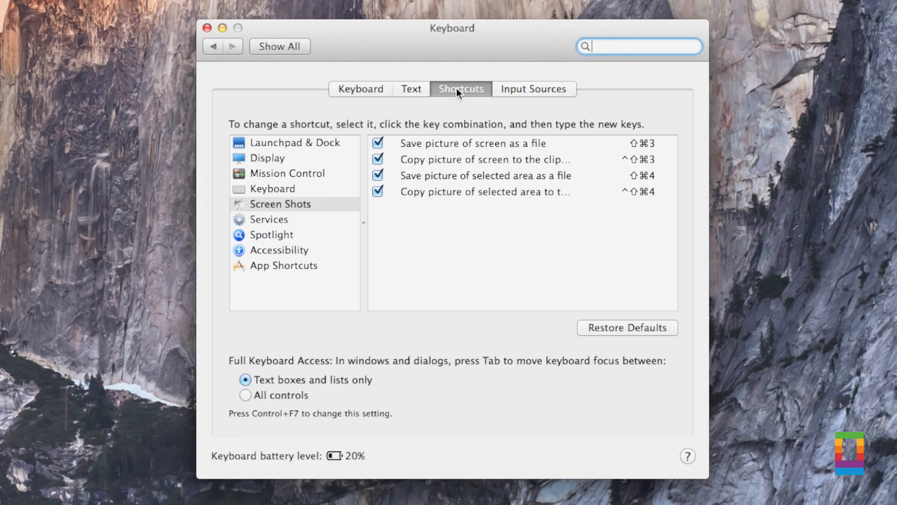
left_click(296, 143)
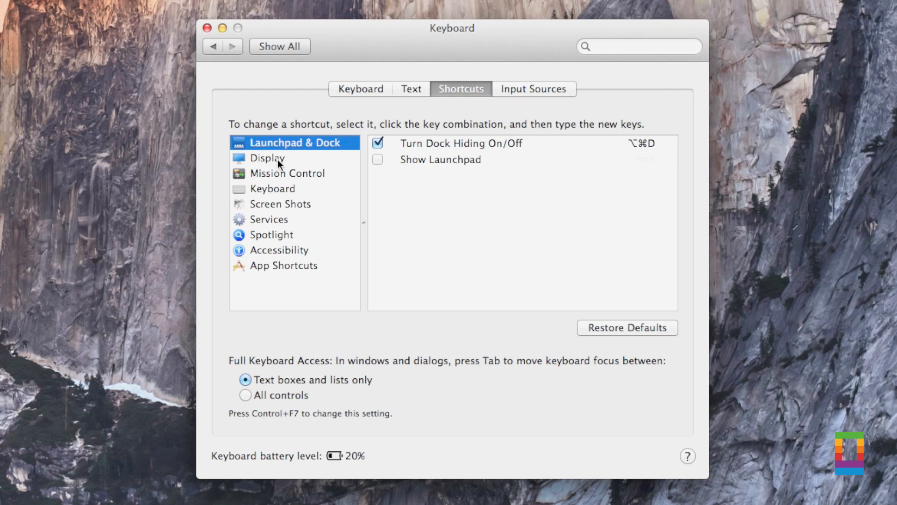
left_click(287, 173)
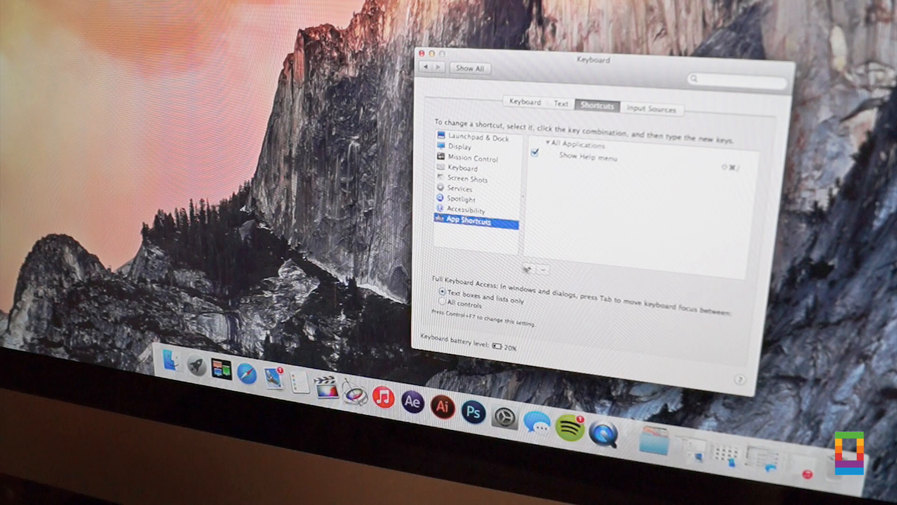
left_click(530, 270)
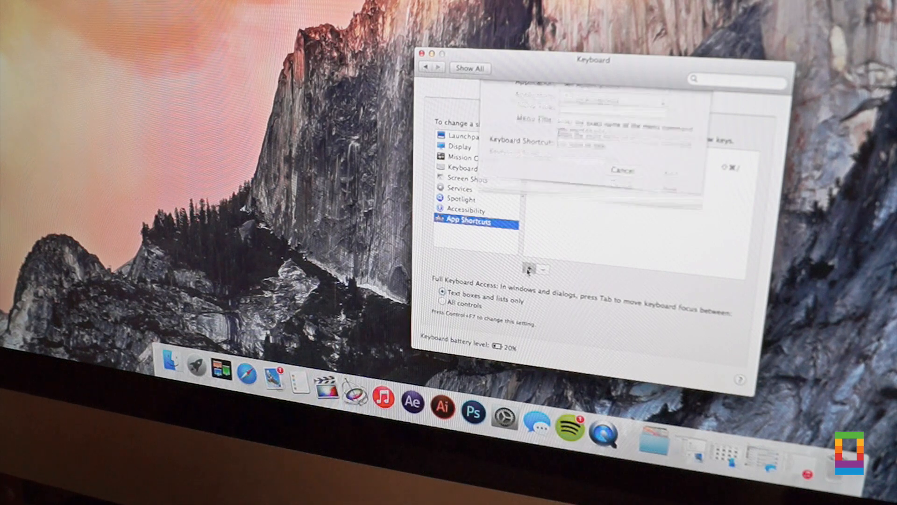